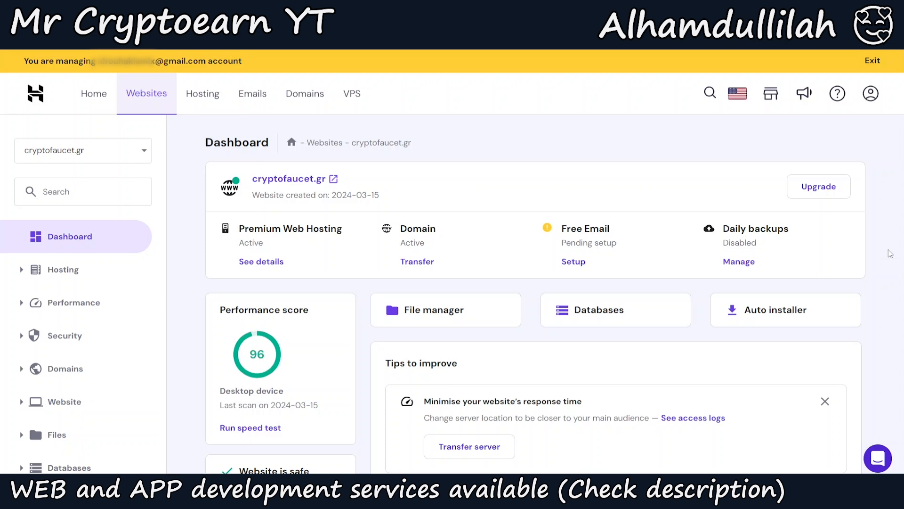
mouse_move(266, 166)
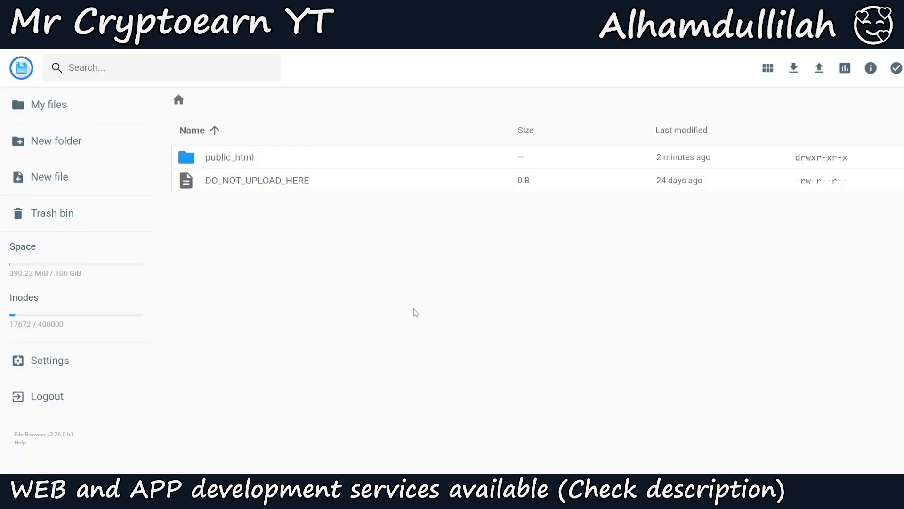
mouse_move(334, 193)
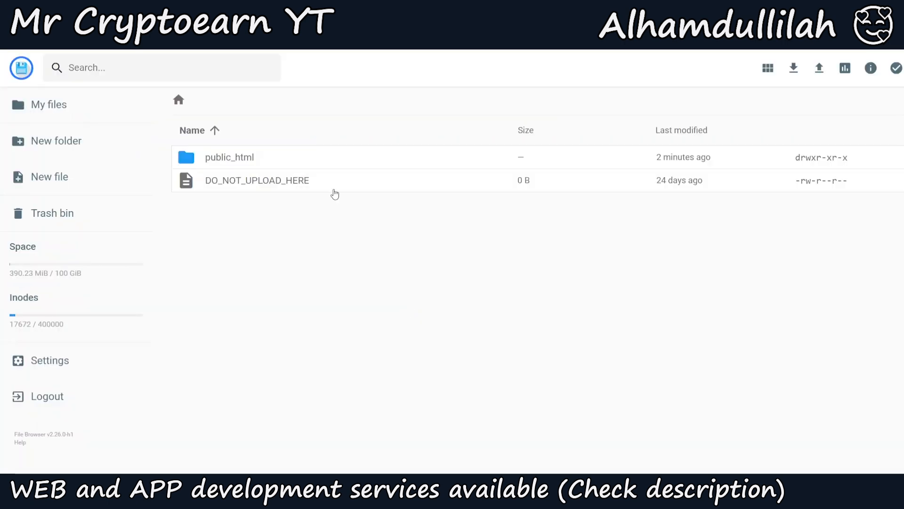
Upload xfaucet-script.zip into public_html and extract it there
double_click(229, 157)
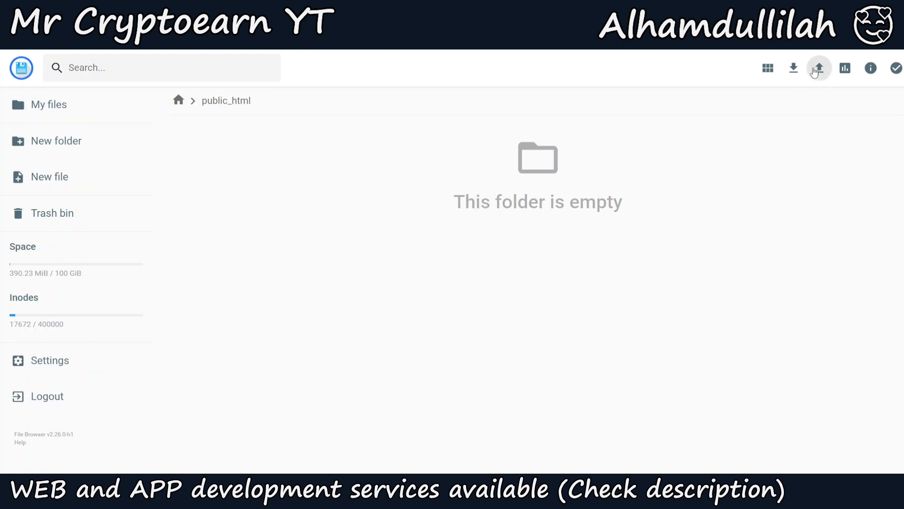
left_click(819, 68)
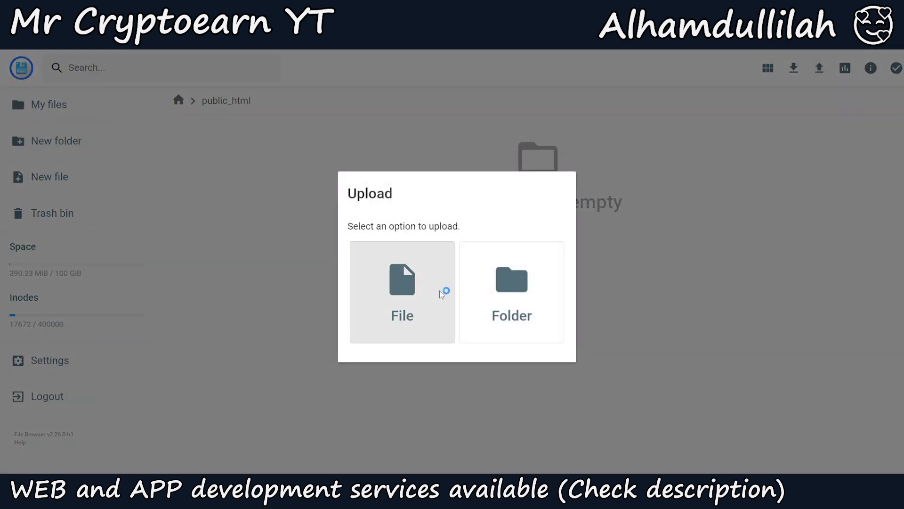
left_click(401, 292)
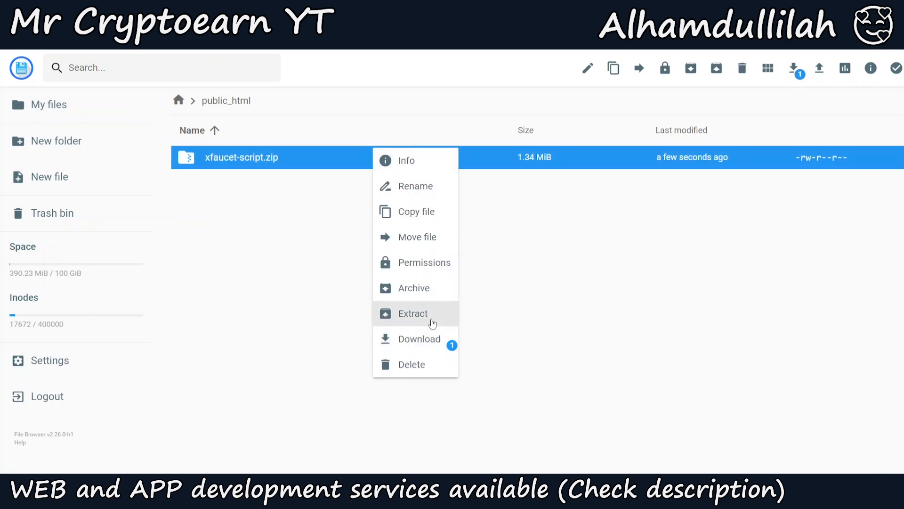
left_click(413, 313)
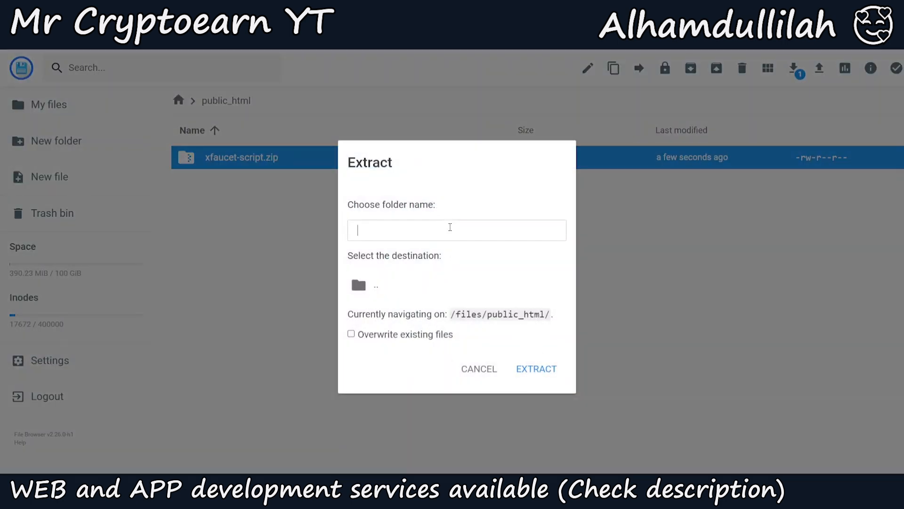
left_click(536, 369)
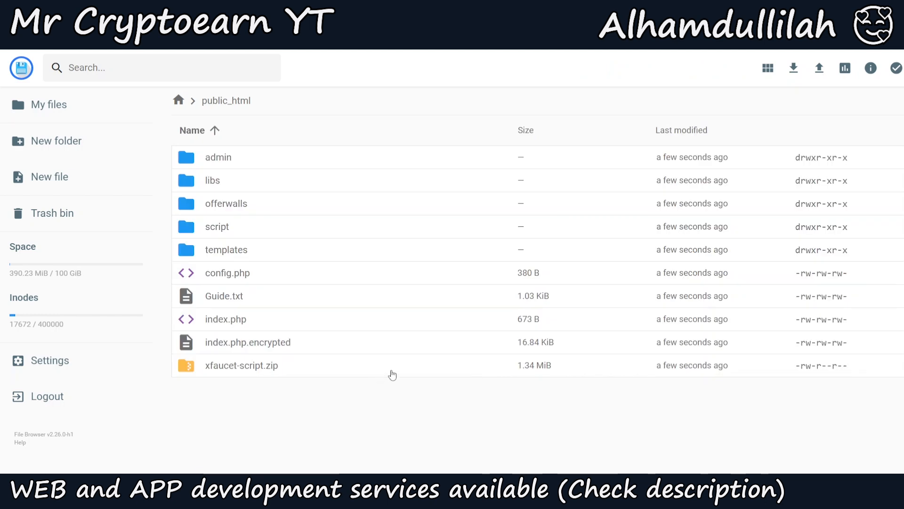
Edit Guide.txt to read the Xfaucet installation steps and postback URLs
right_click(224, 296)
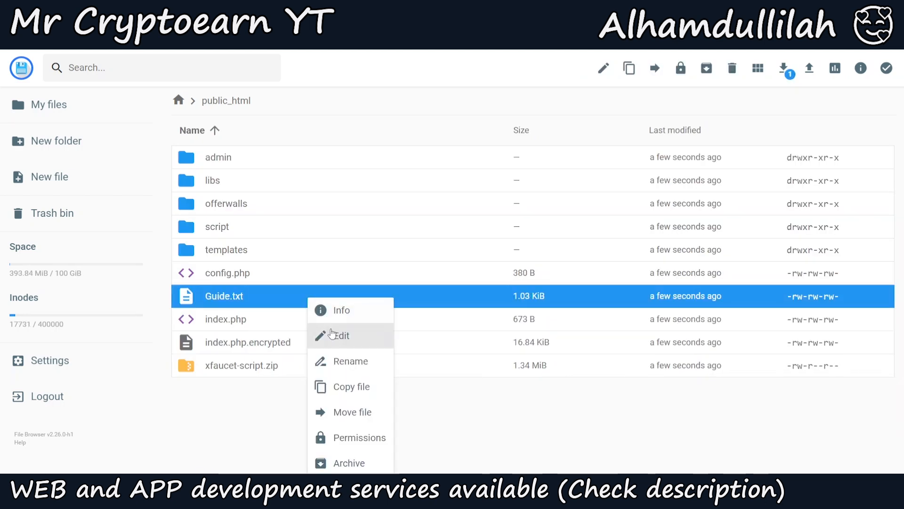
left_click(339, 335)
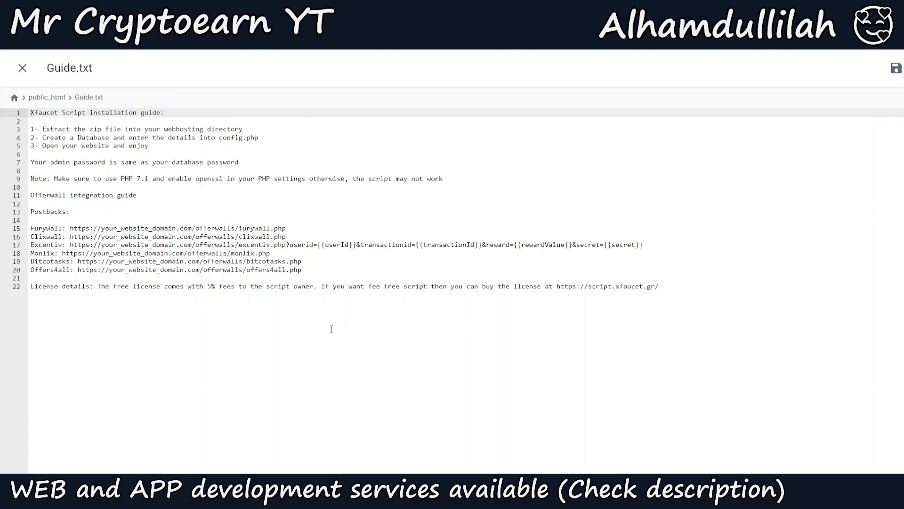
mouse_move(329, 291)
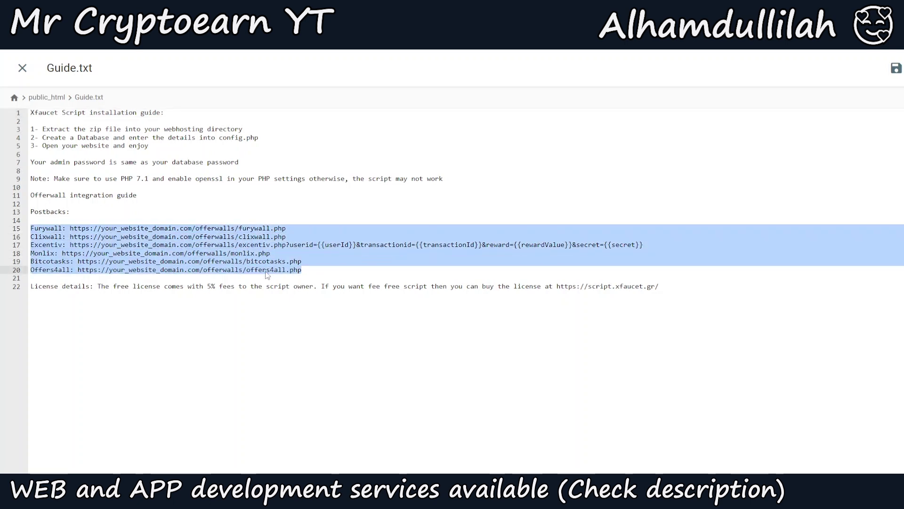
Replace the placeholder domain in the Offers4all postback URL with cryptofaucet.gr
left_click(200, 270)
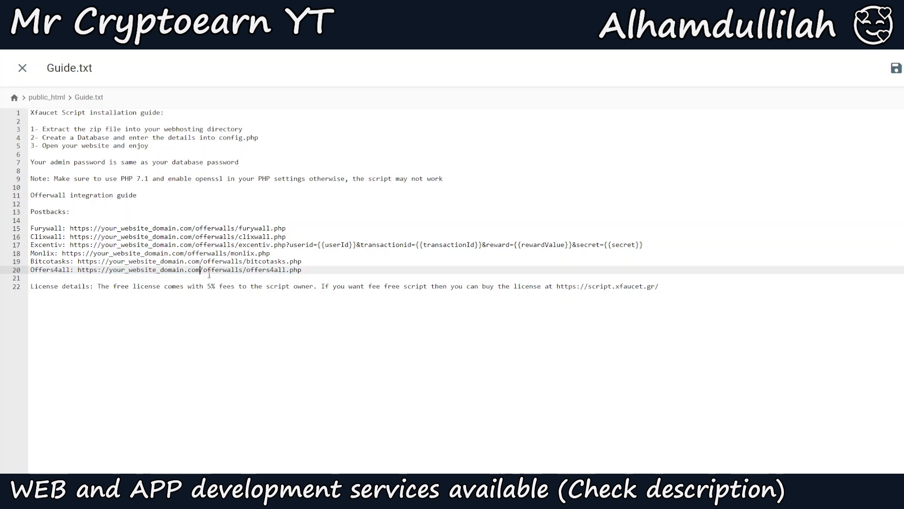
double_click(184, 269)
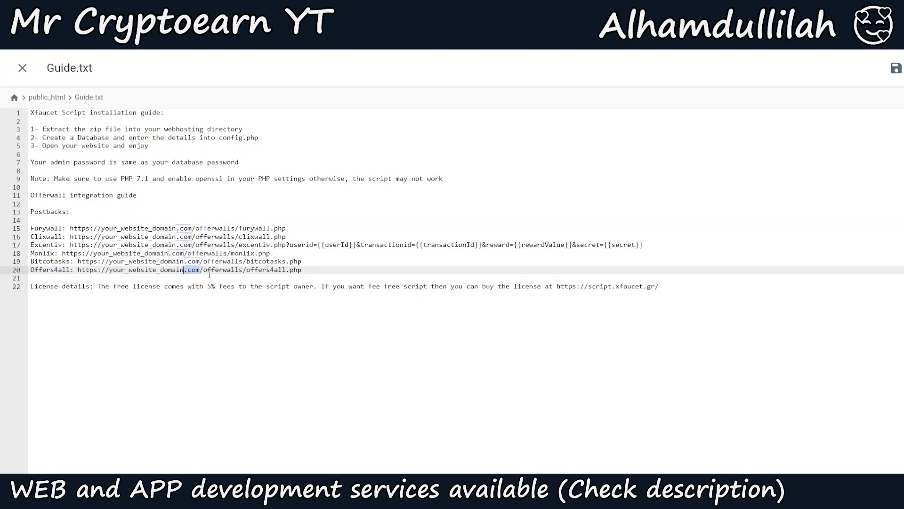
type("crytpo")
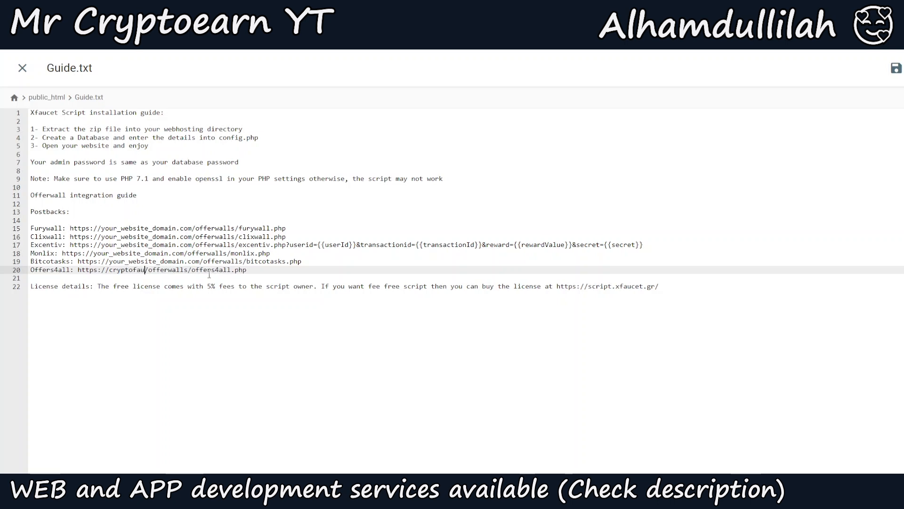
type(".gr")
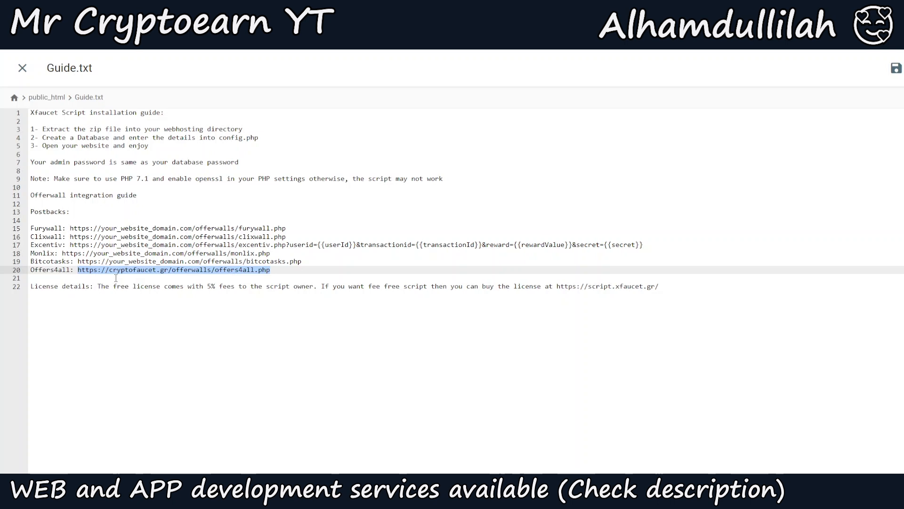
left_click(31, 287)
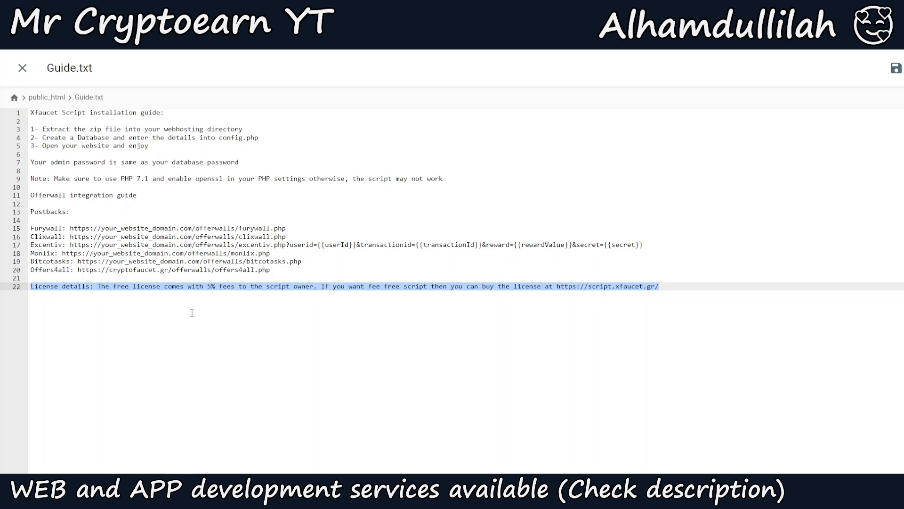
mouse_move(247, 303)
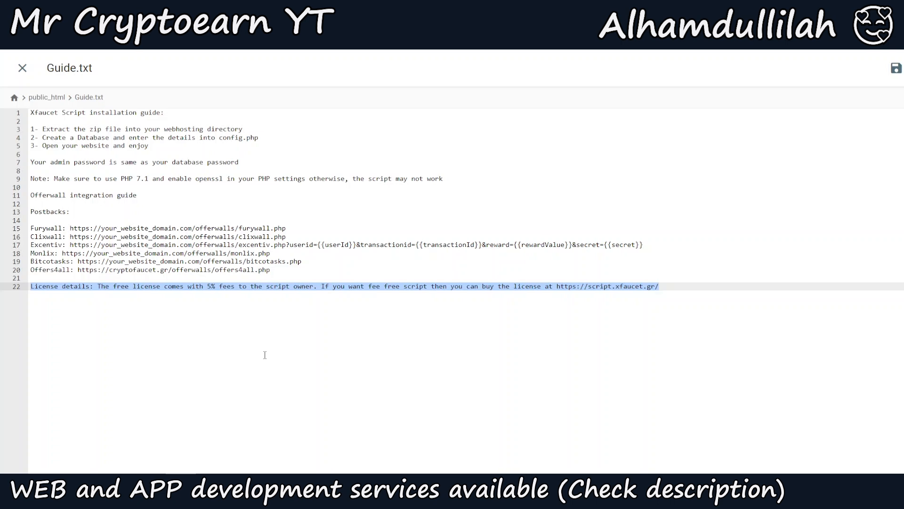
mouse_move(347, 256)
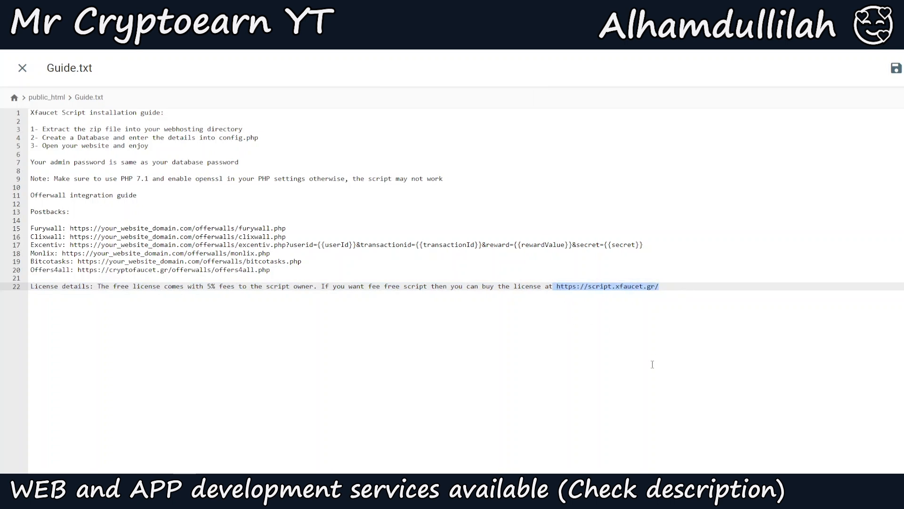
Leave Guide.txt without saving, triggering the unsaved-changes prompt
left_click(659, 287)
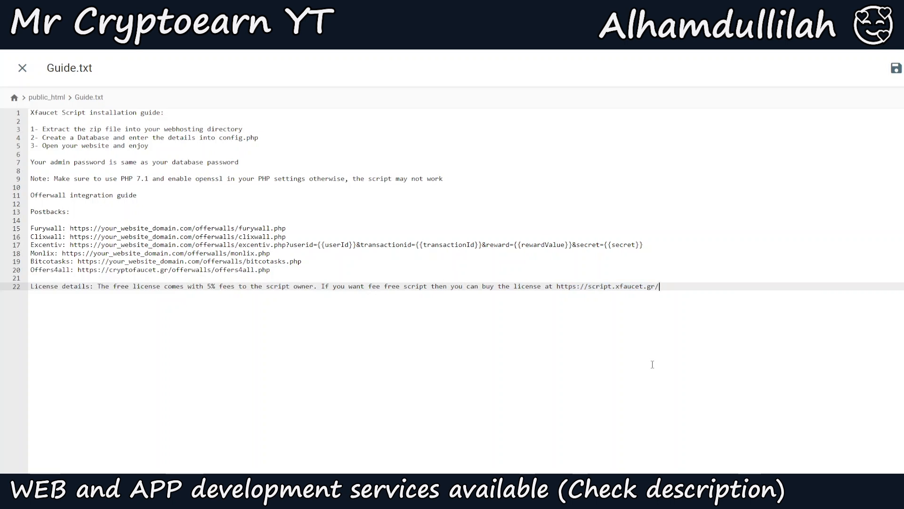
left_click(23, 68)
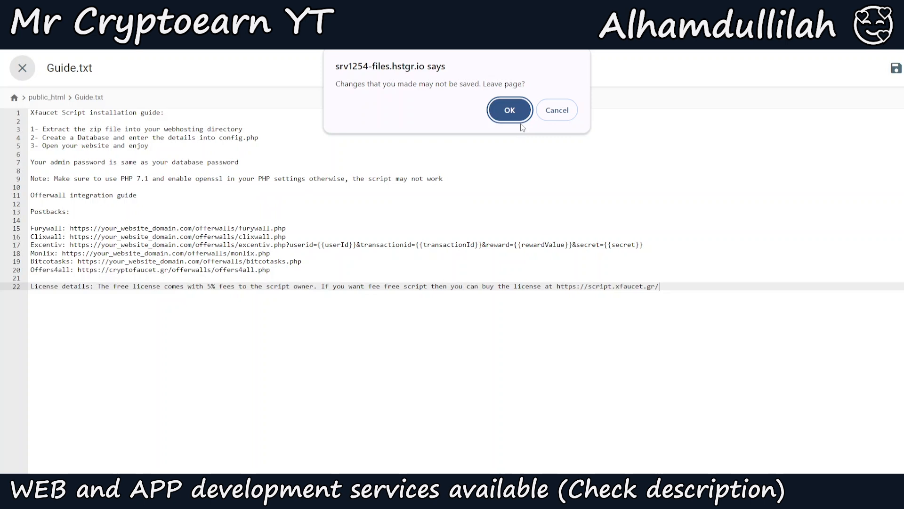
Discard the guide changes, view config.php's database settings, and return to the hPanel dashboard
left_click(510, 109)
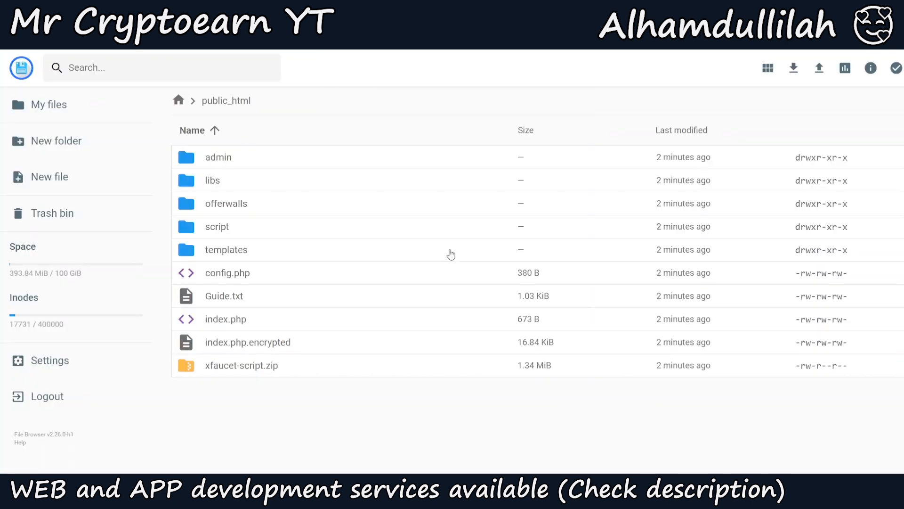
right_click(227, 273)
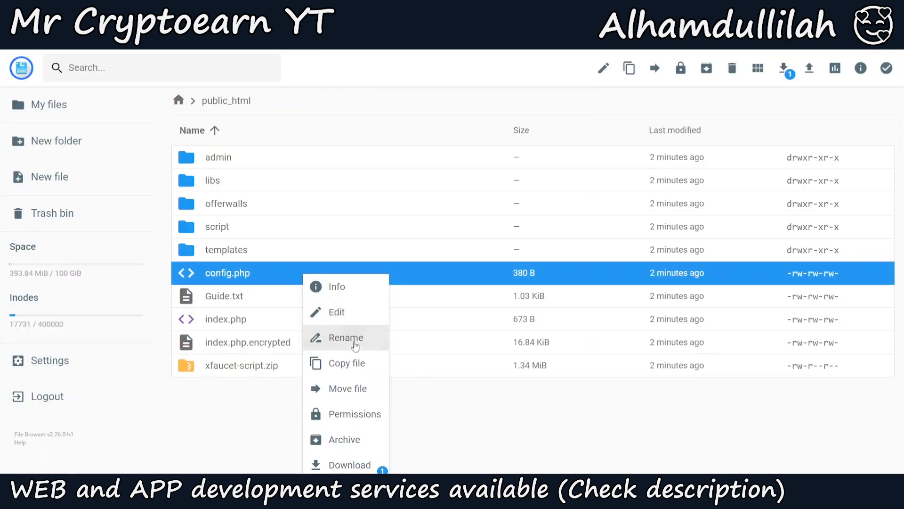
left_click(336, 312)
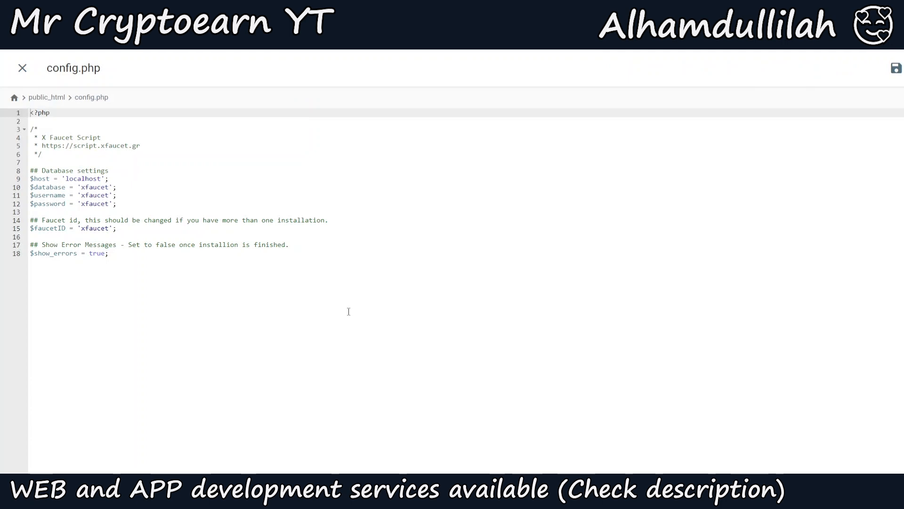
left_click(23, 68)
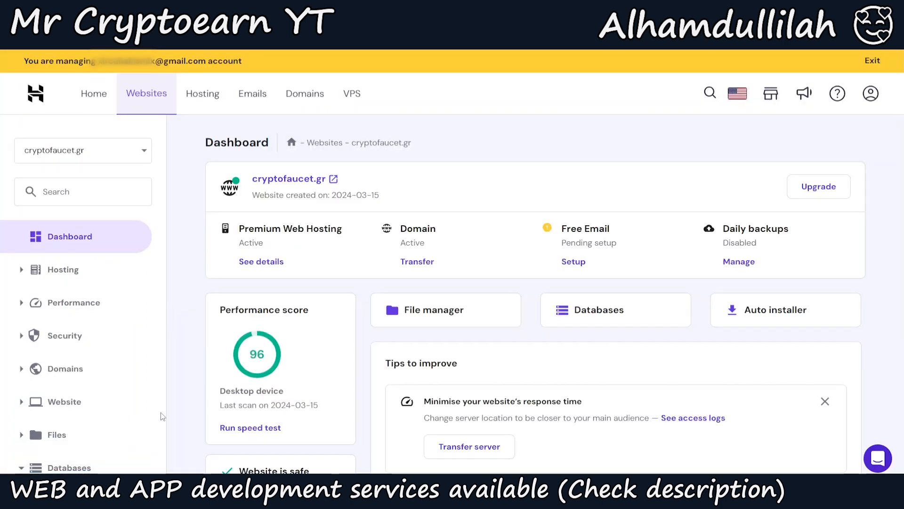
Create MySQL database and user cryptofaucetgr with a generated password in Databases Management
scroll("down", 3)
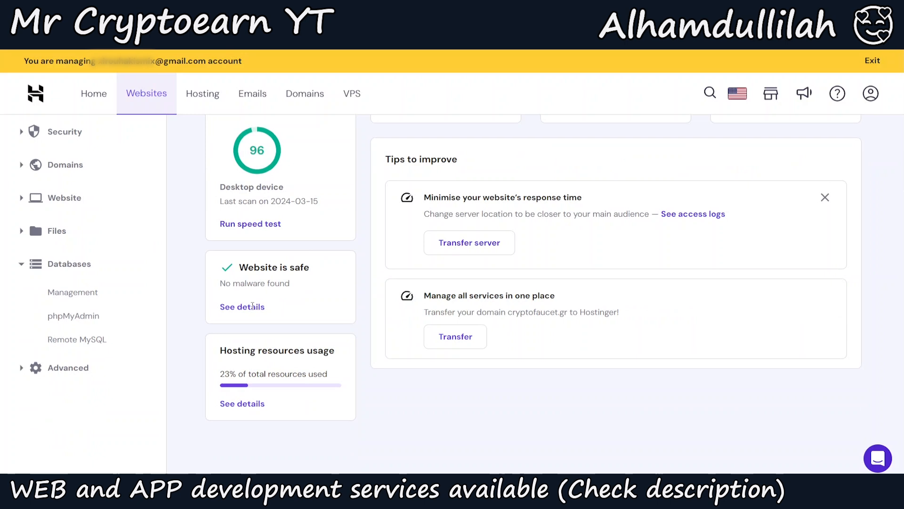
left_click(72, 292)
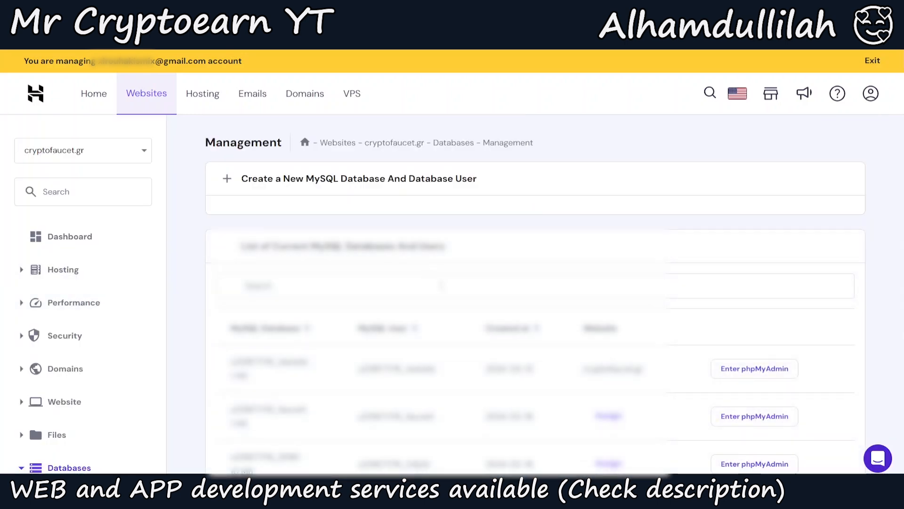
left_click(360, 179)
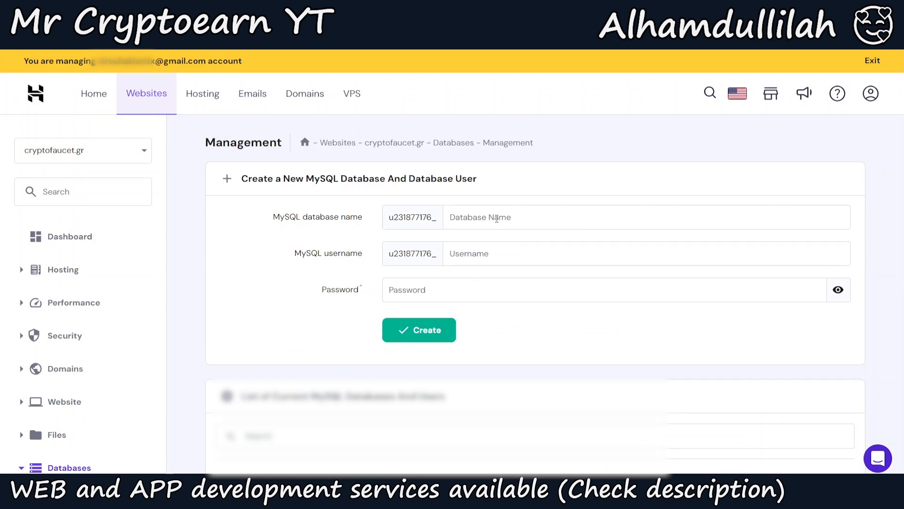
type("cryptofaucetg")
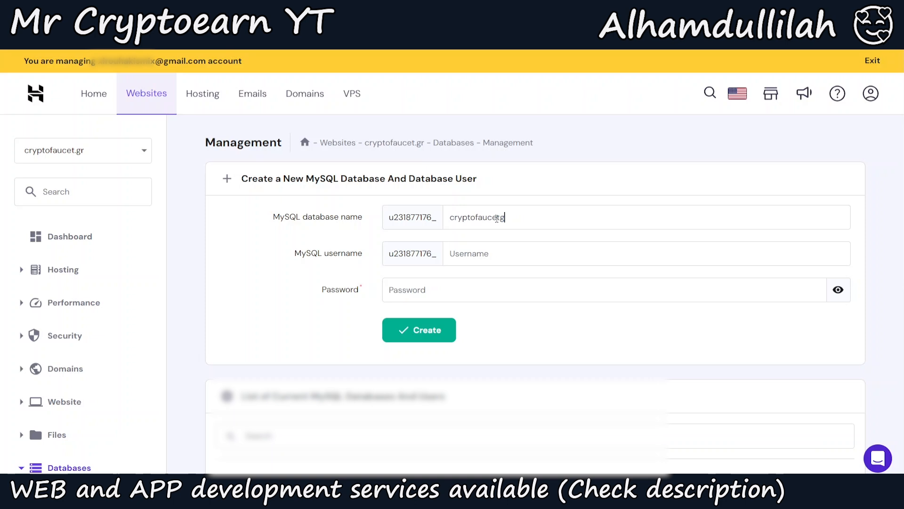
double_click(477, 217)
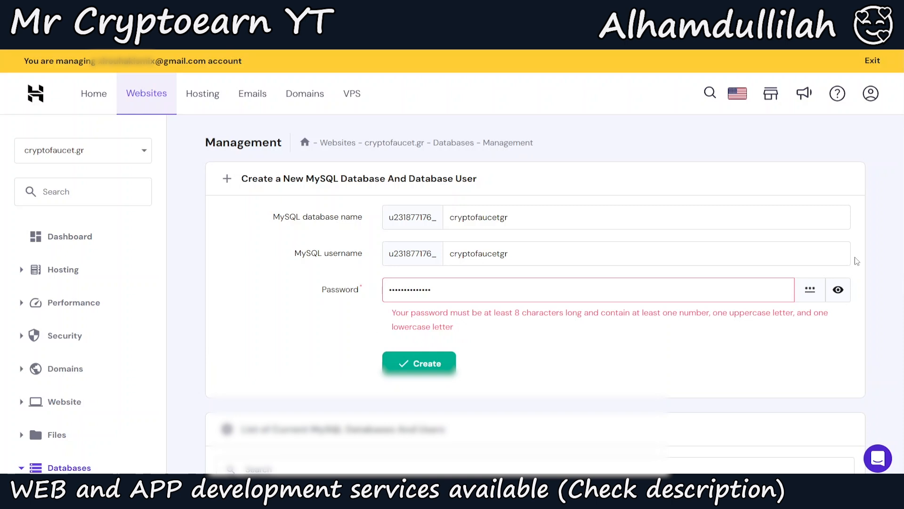
left_click(838, 291)
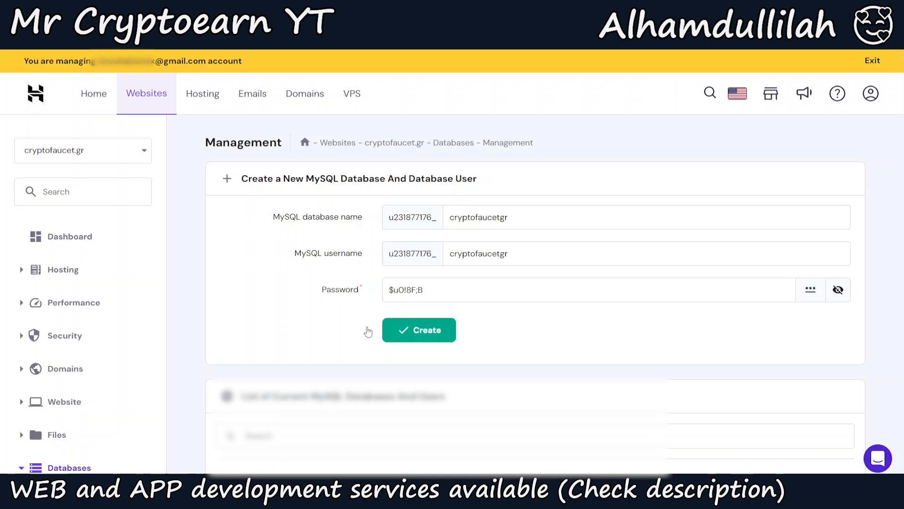
left_click(418, 329)
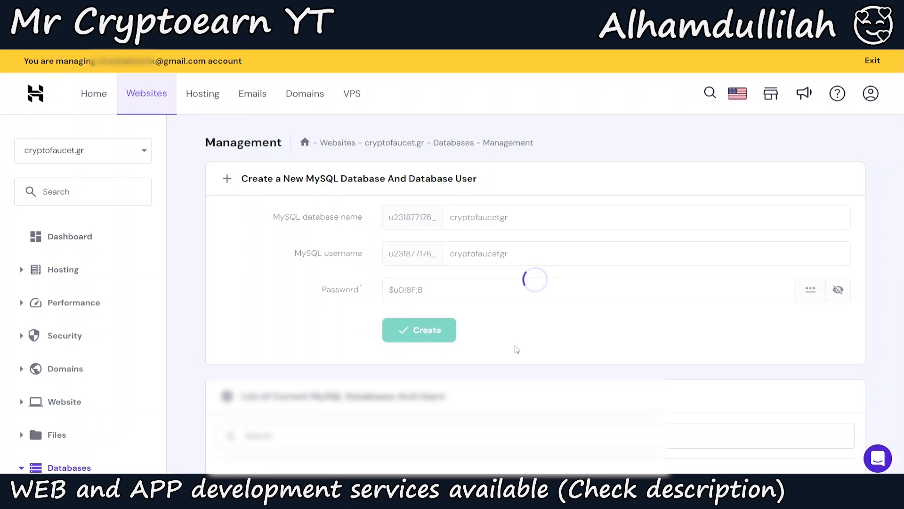
Select the generated password and the full database name to copy them
left_click(419, 330)
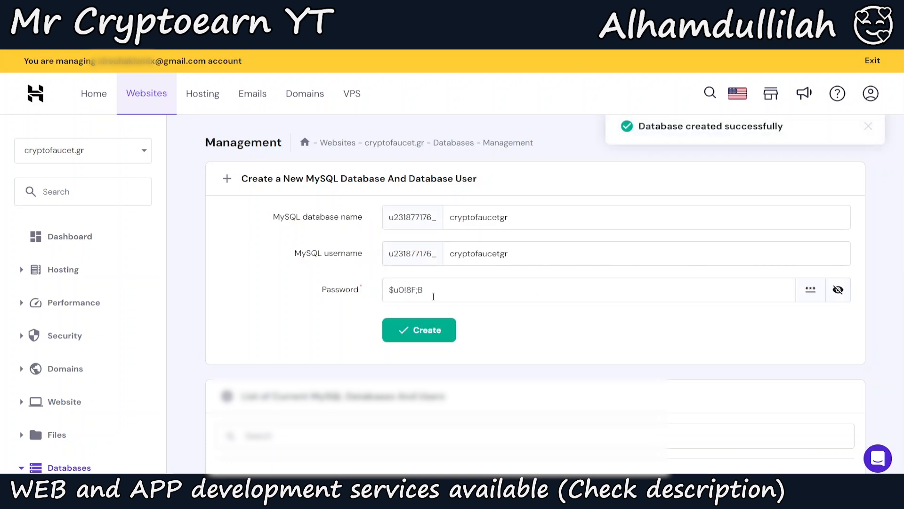
mouse_move(472, 314)
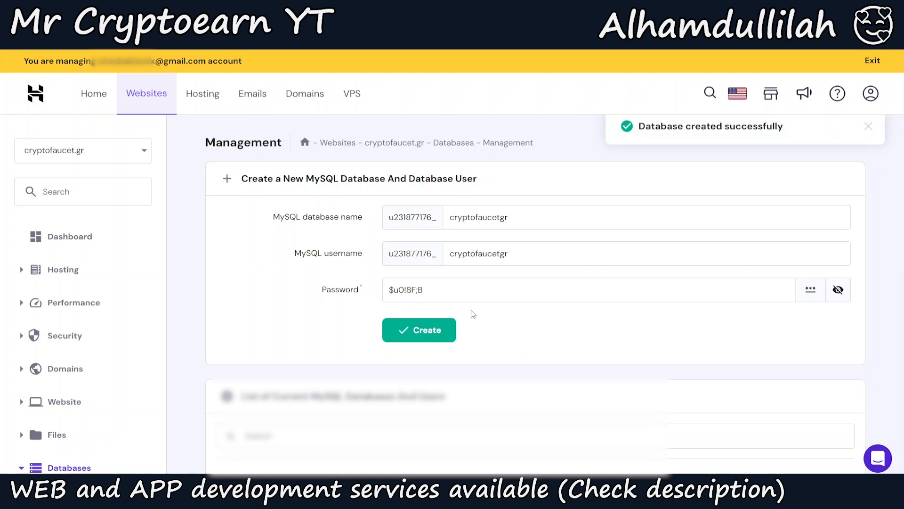
scroll("down", 3)
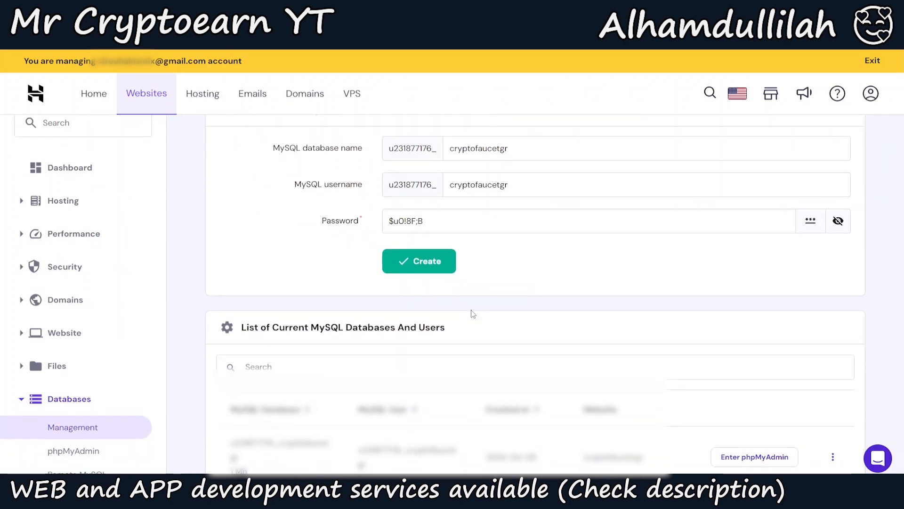
double_click(407, 455)
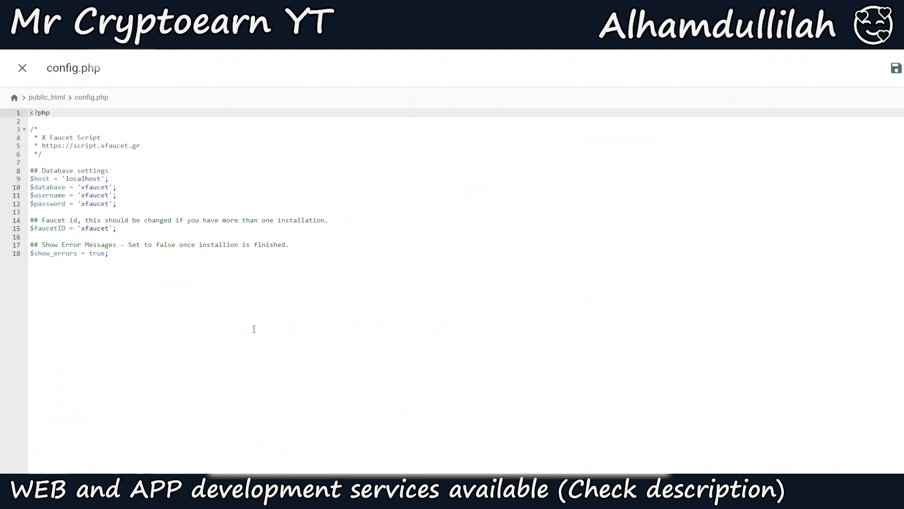
double_click(94, 186)
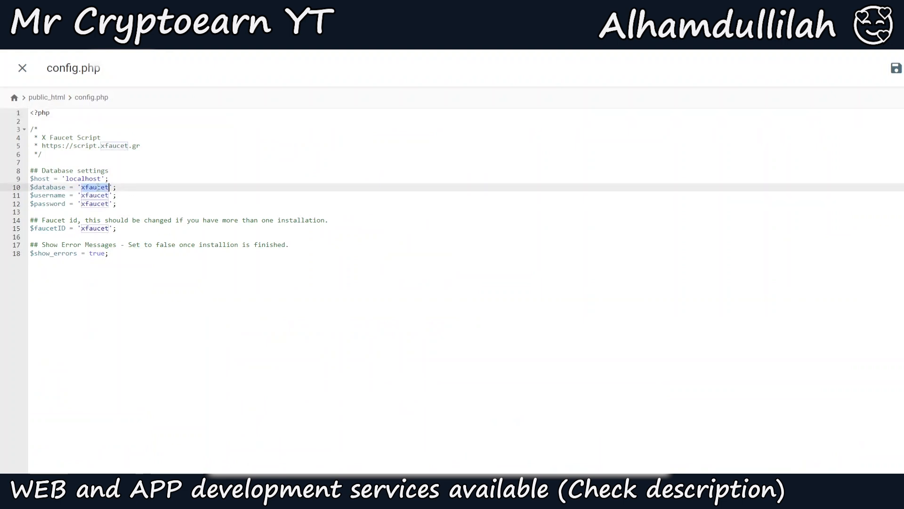
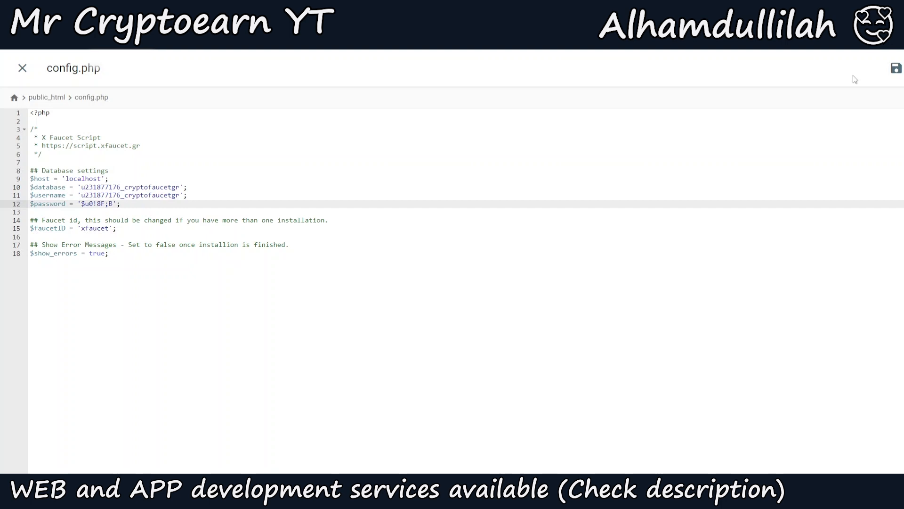
left_click(895, 68)
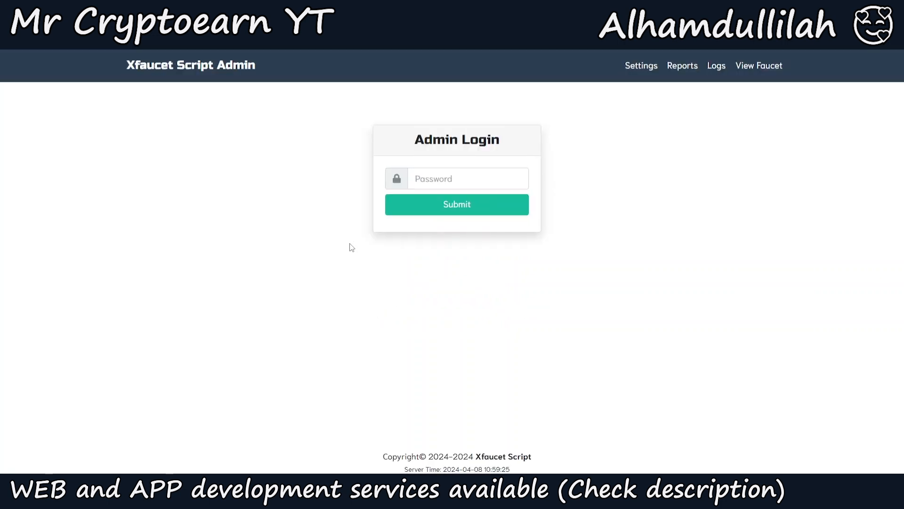
mouse_move(223, 55)
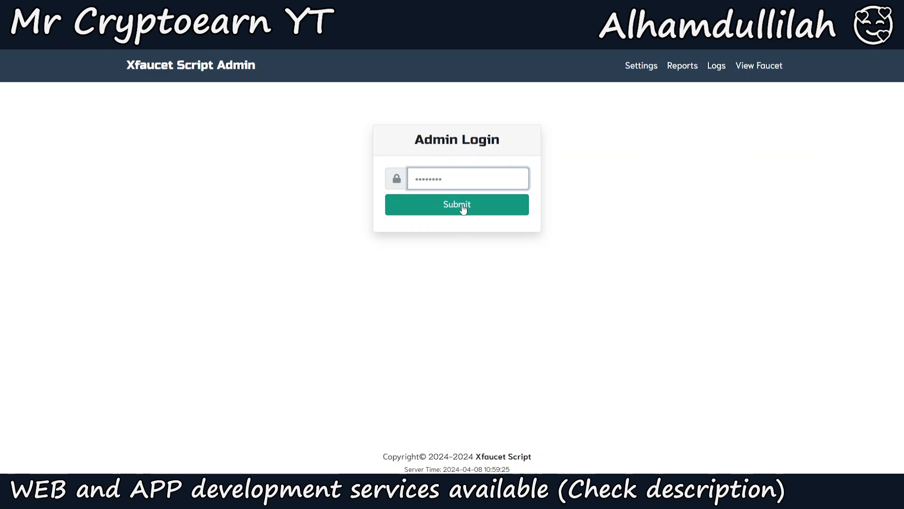
Log in to the Xfaucet admin panel and choose FaucetPay as the microwallet
left_click(456, 204)
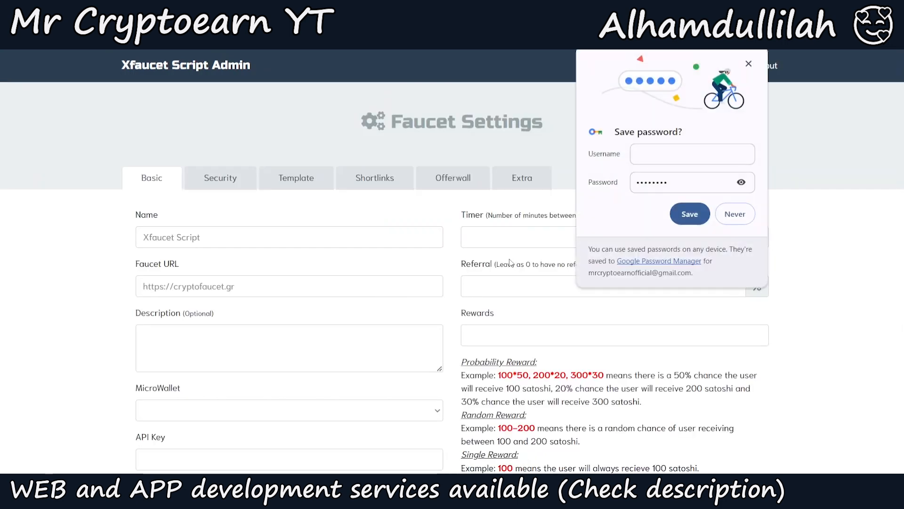
left_click(748, 63)
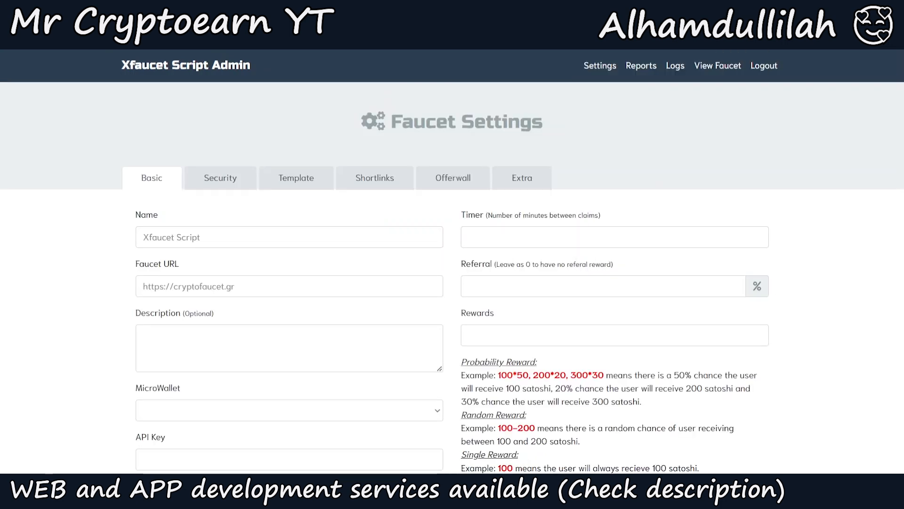
scroll("down", 3)
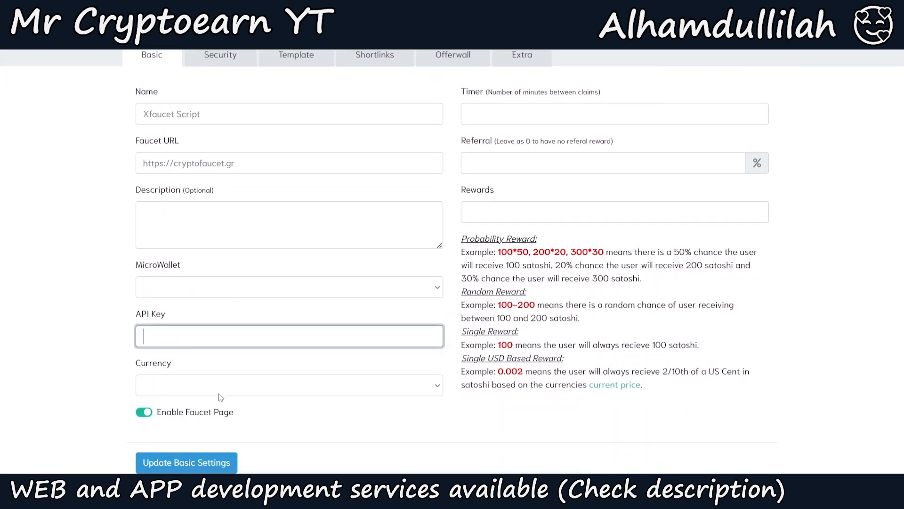
left_click(289, 286)
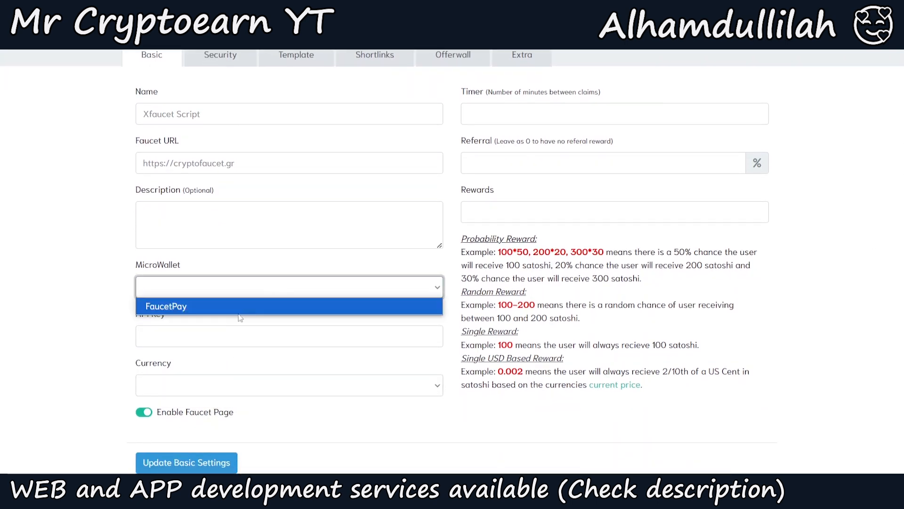
left_click(289, 385)
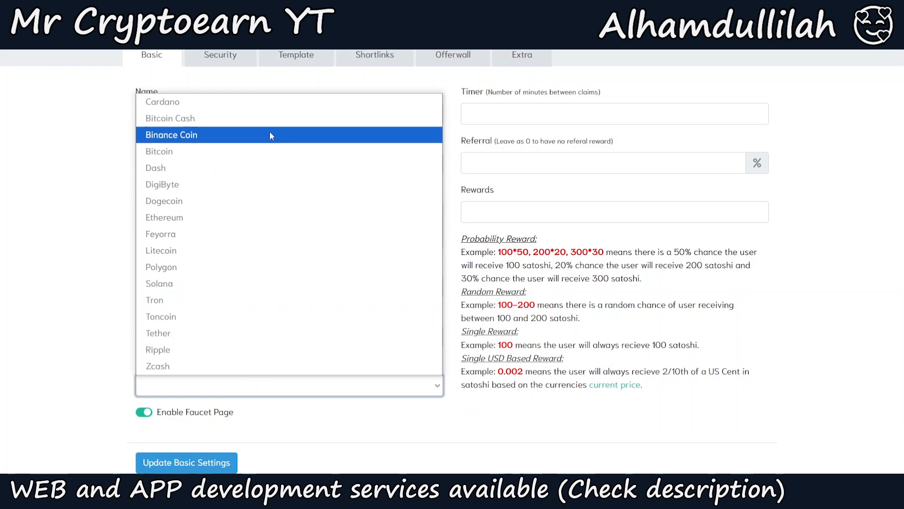
mouse_move(244, 304)
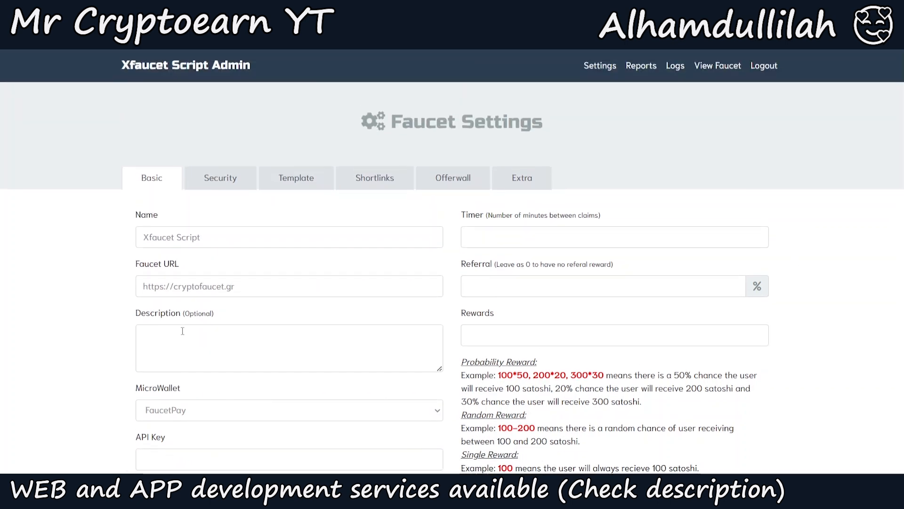
Review the Security, Template and Shortlinks settings, then move to the Offerwall settings
left_click(220, 177)
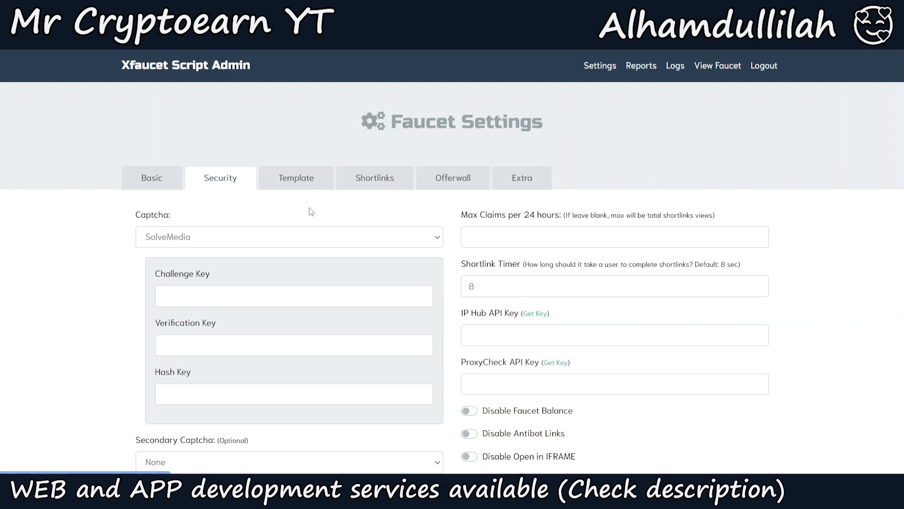
left_click(296, 177)
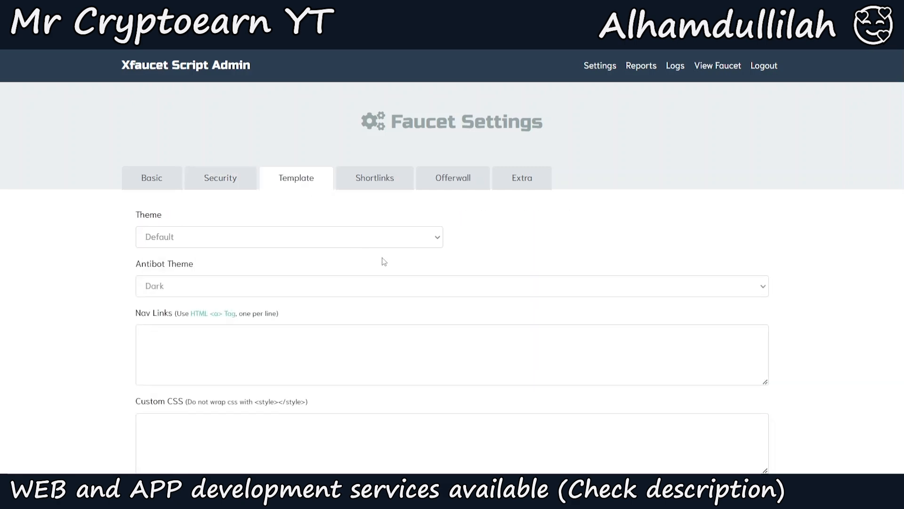
left_click(375, 177)
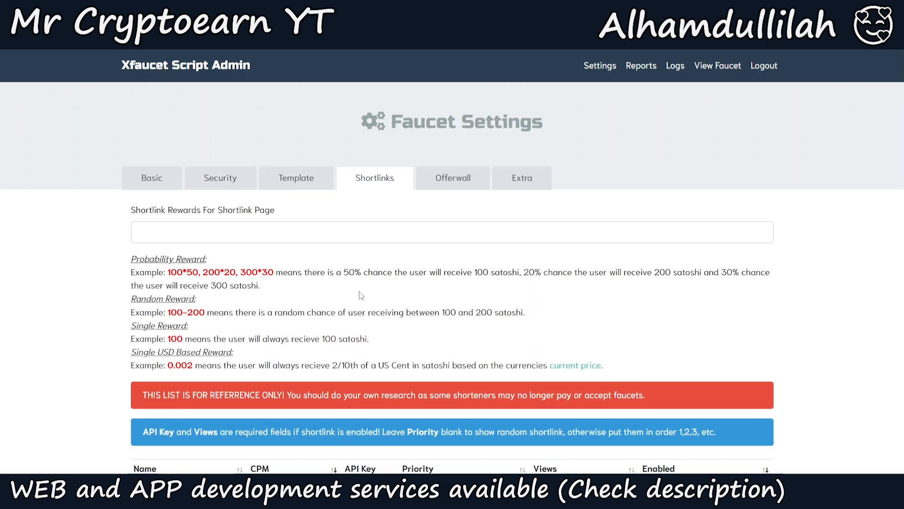
scroll("down", 3)
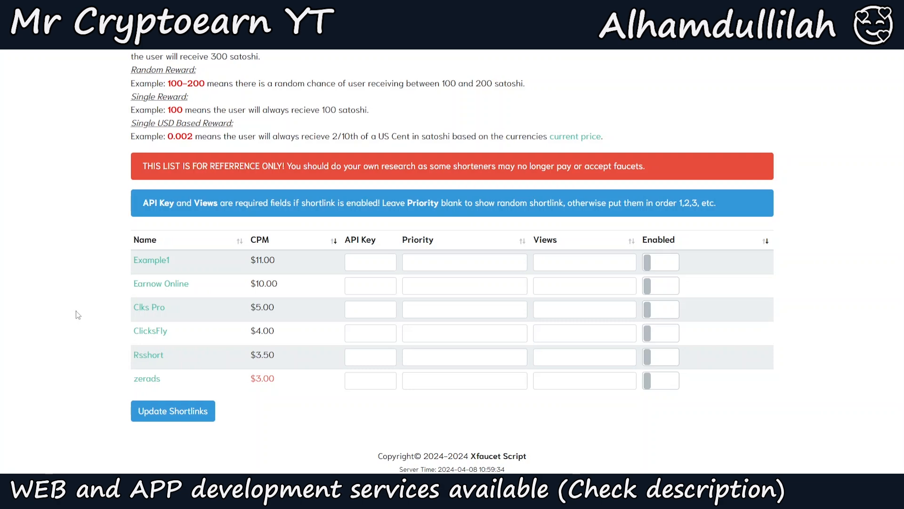
scroll("up", 3)
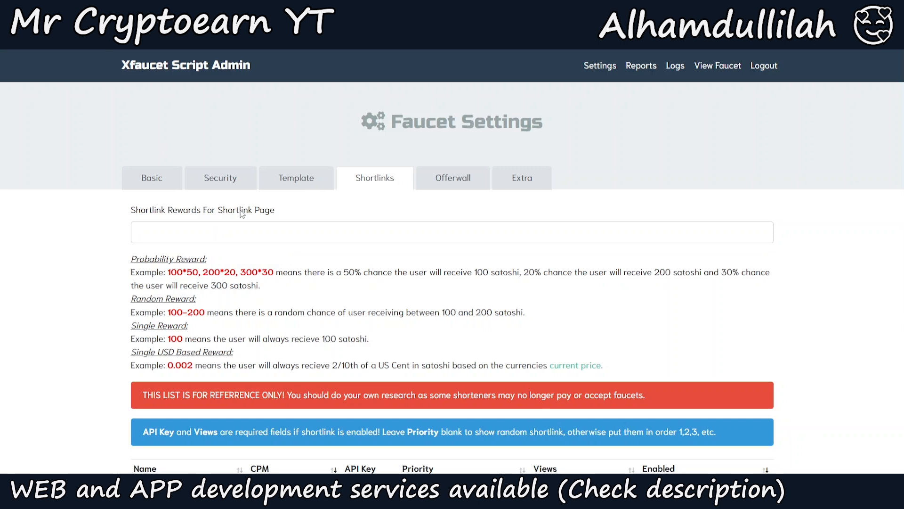
mouse_move(329, 285)
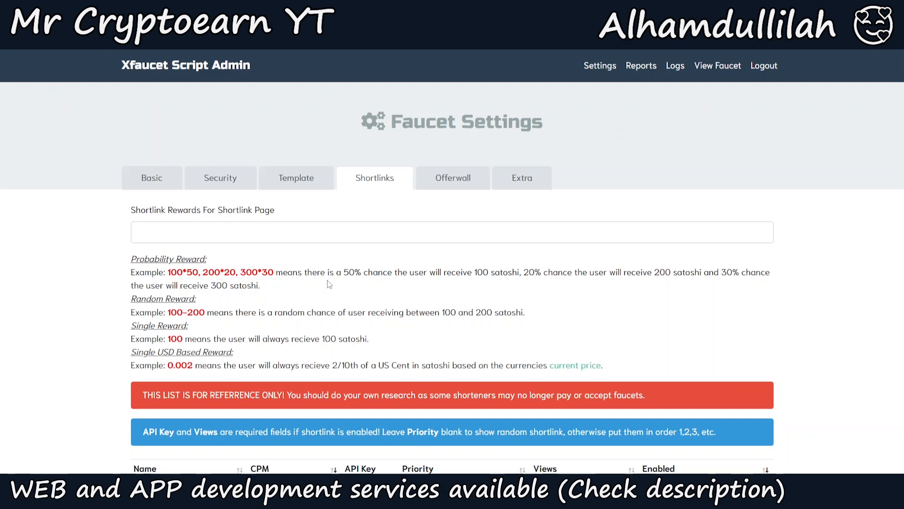
left_click(452, 177)
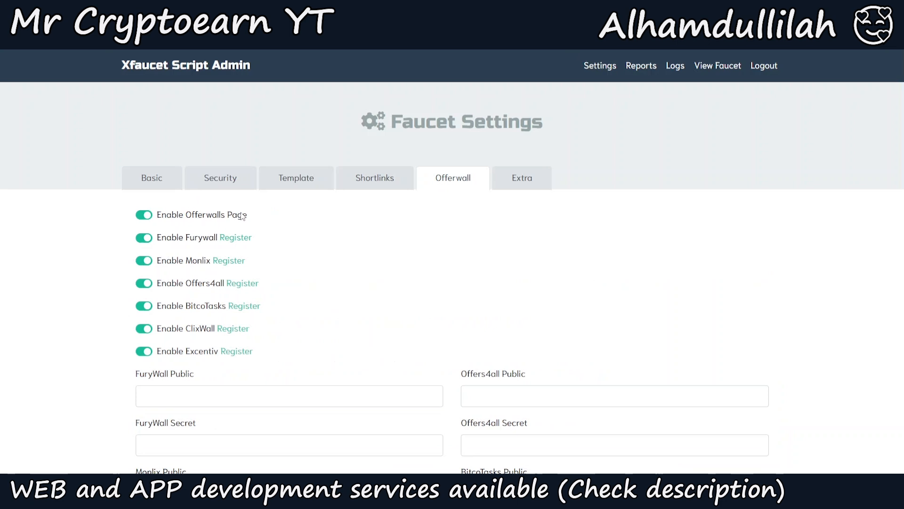
mouse_move(292, 299)
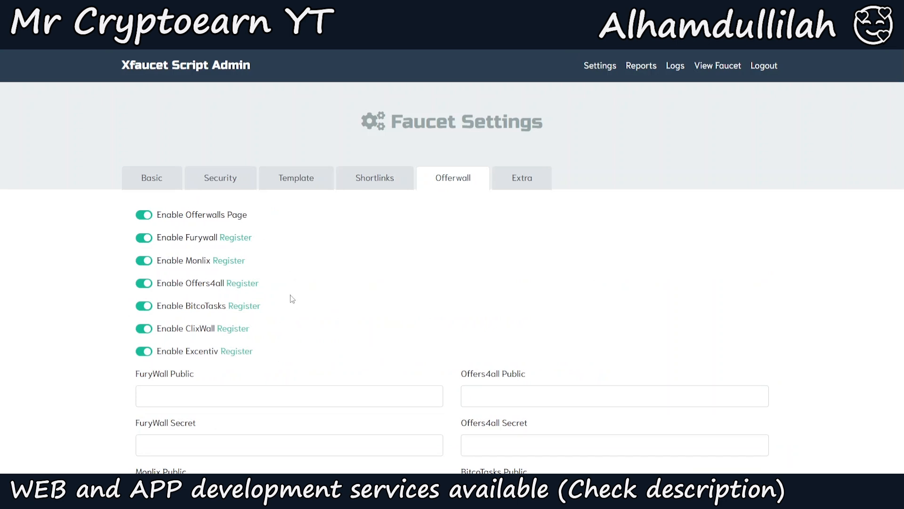
mouse_move(171, 243)
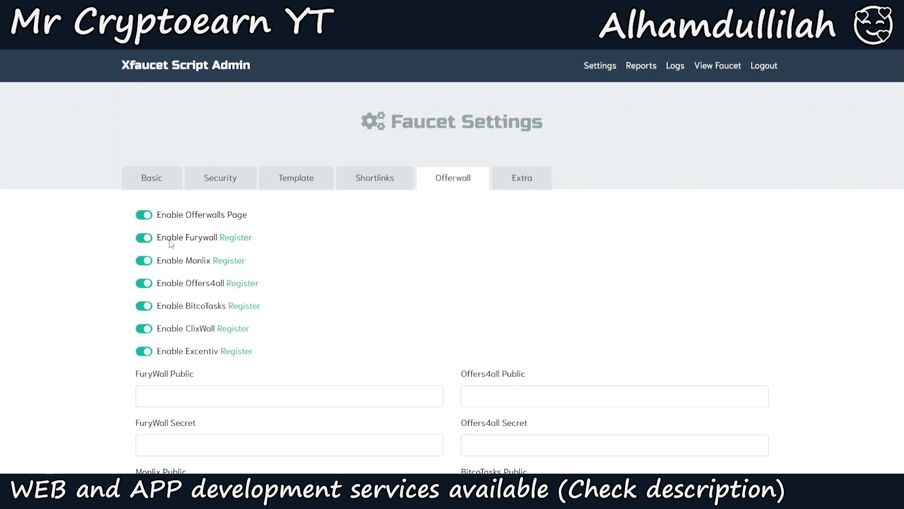
mouse_move(183, 340)
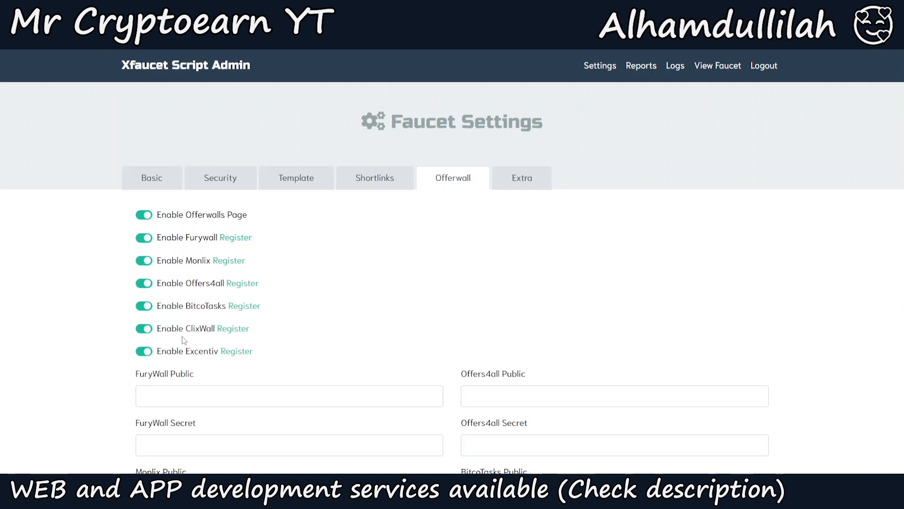
mouse_move(706, 365)
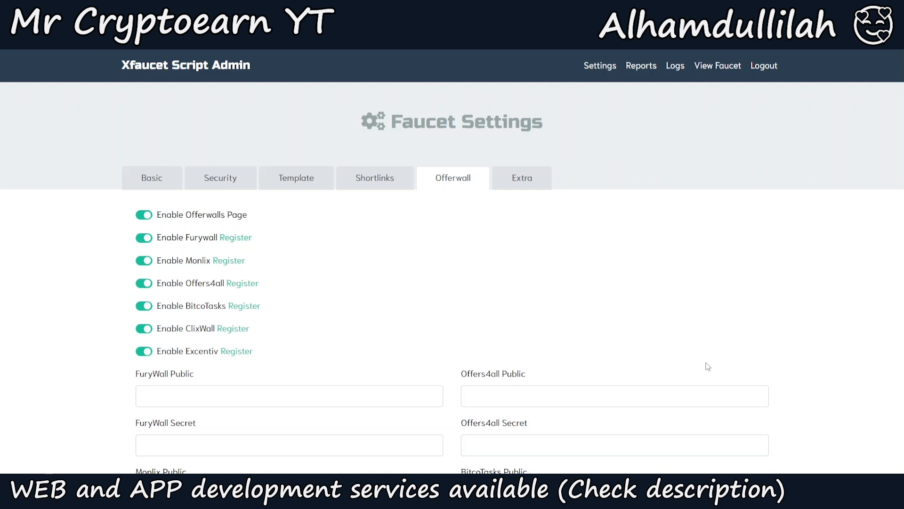
mouse_move(612, 73)
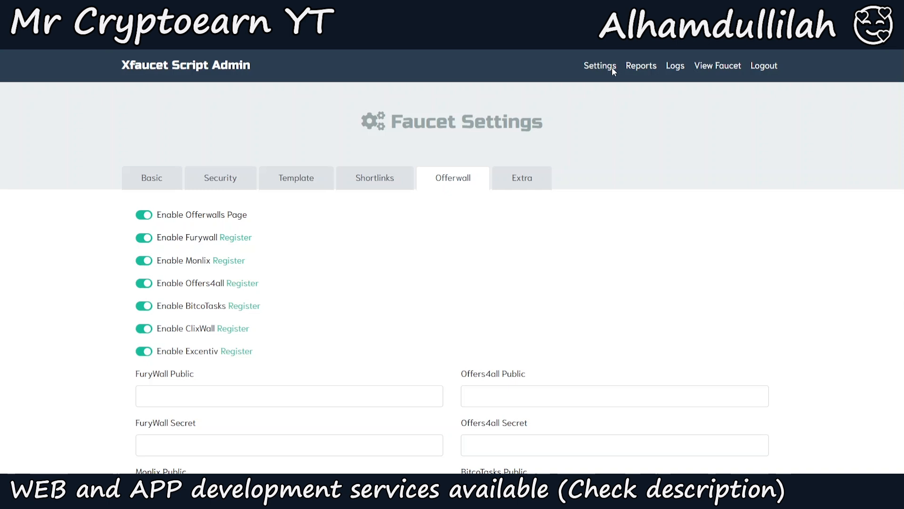
scroll("down", 3)
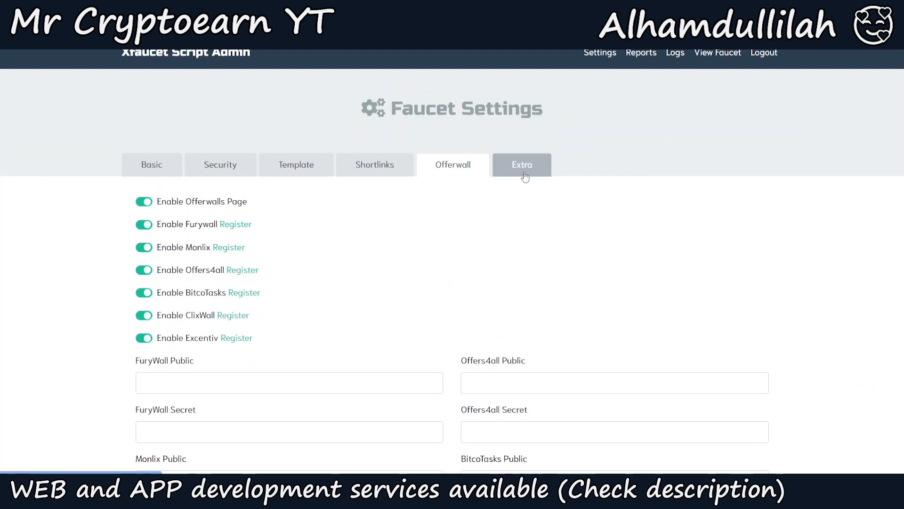
Review the Extra settings for shortlinks, redeem codes, daily bonus and login ad, checking Shortlinks briefly
left_click(522, 165)
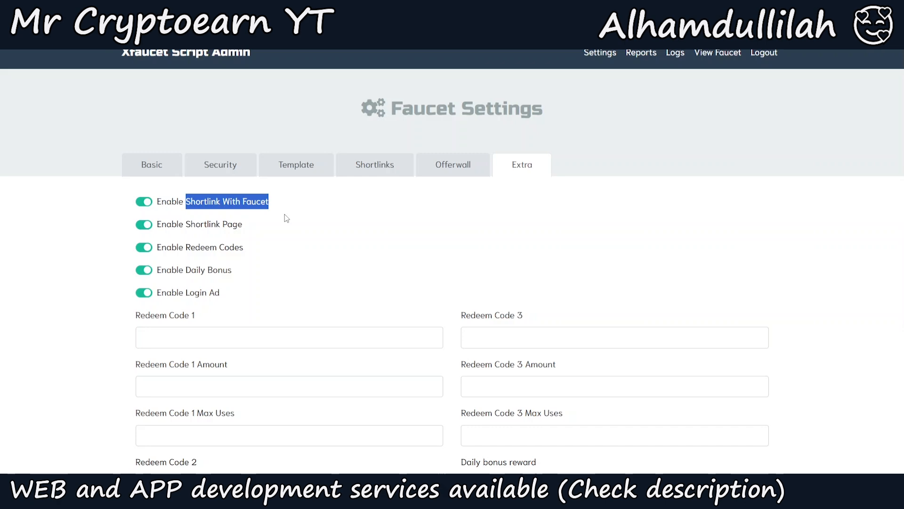
left_click(375, 163)
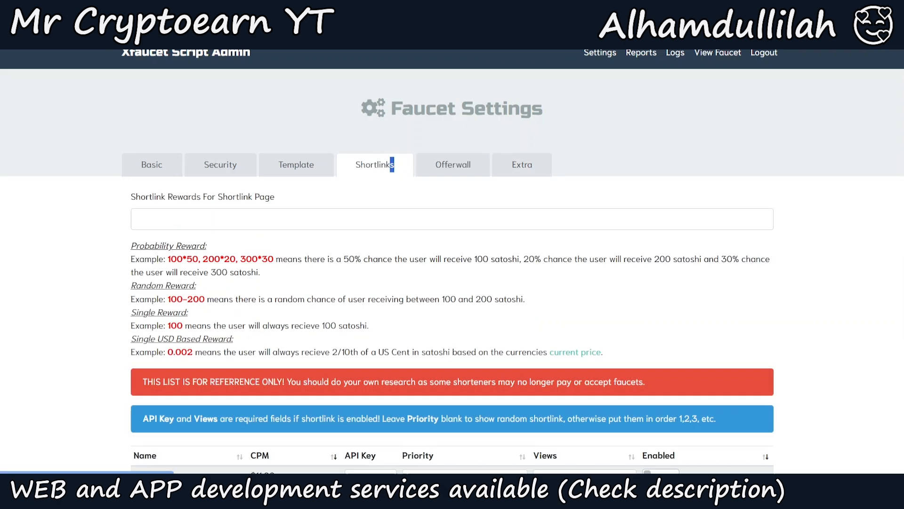
scroll("down", 3)
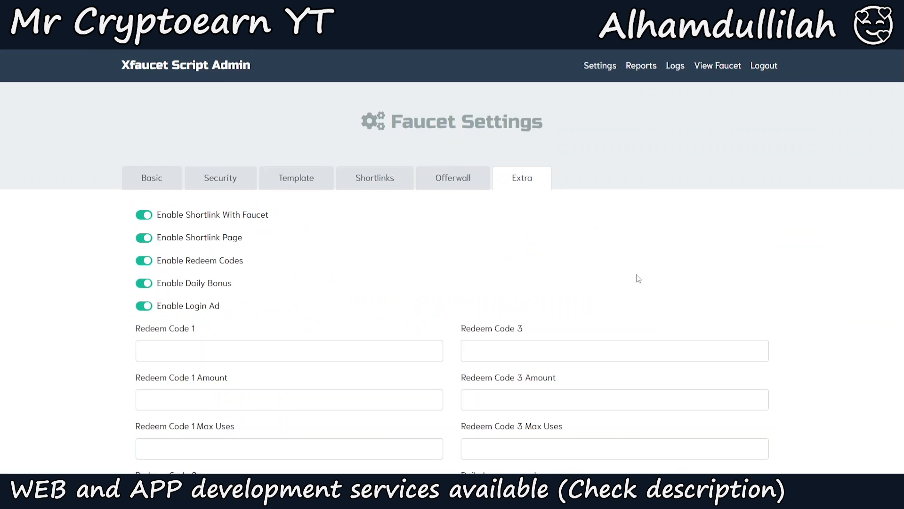
mouse_move(179, 250)
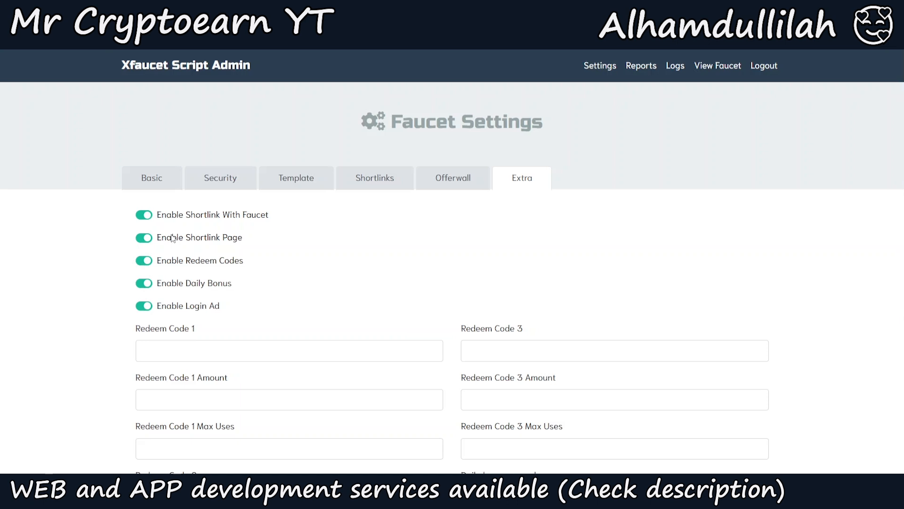
left_click(375, 178)
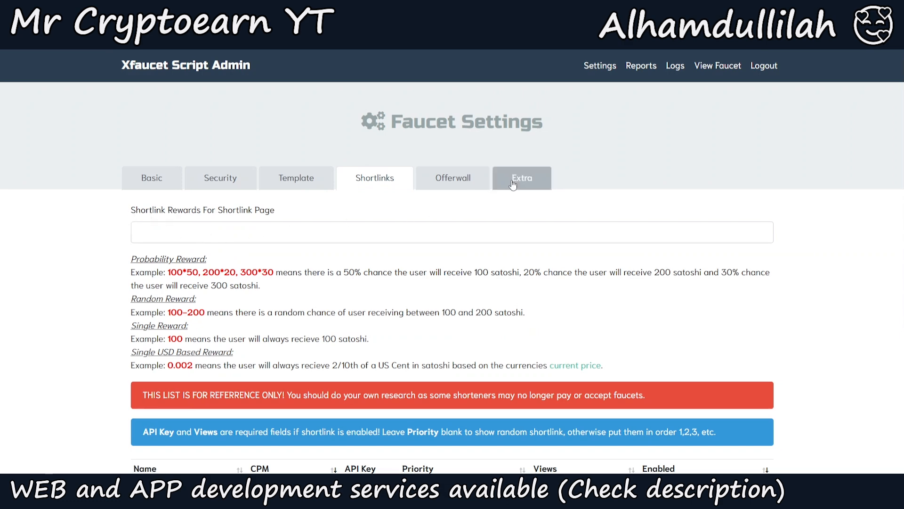
left_click(522, 177)
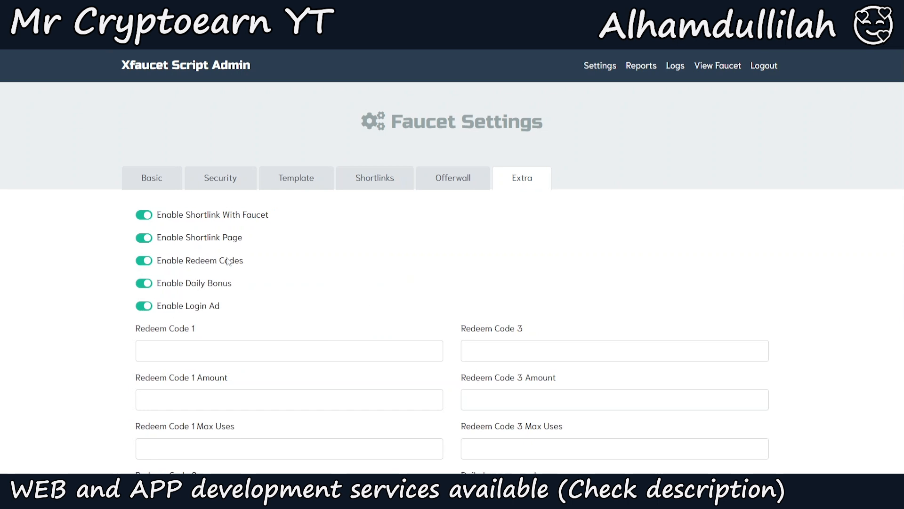
mouse_move(192, 285)
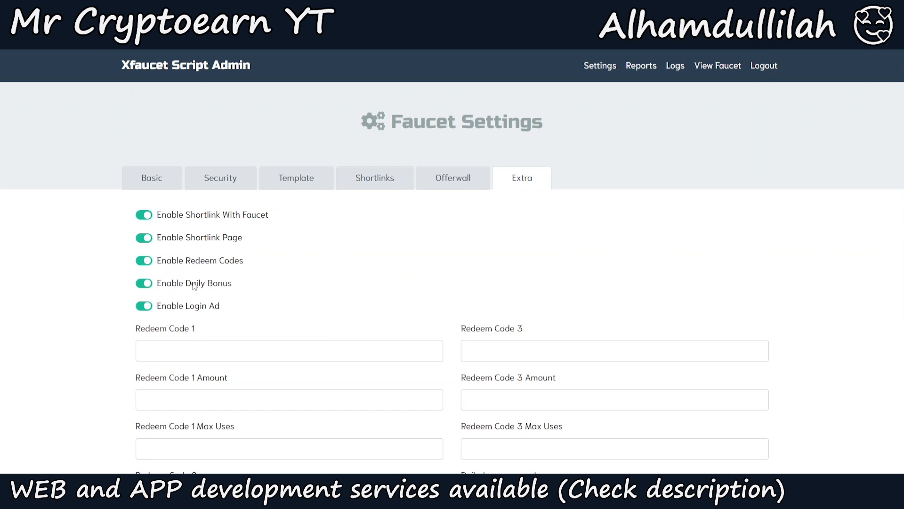
scroll("down", 3)
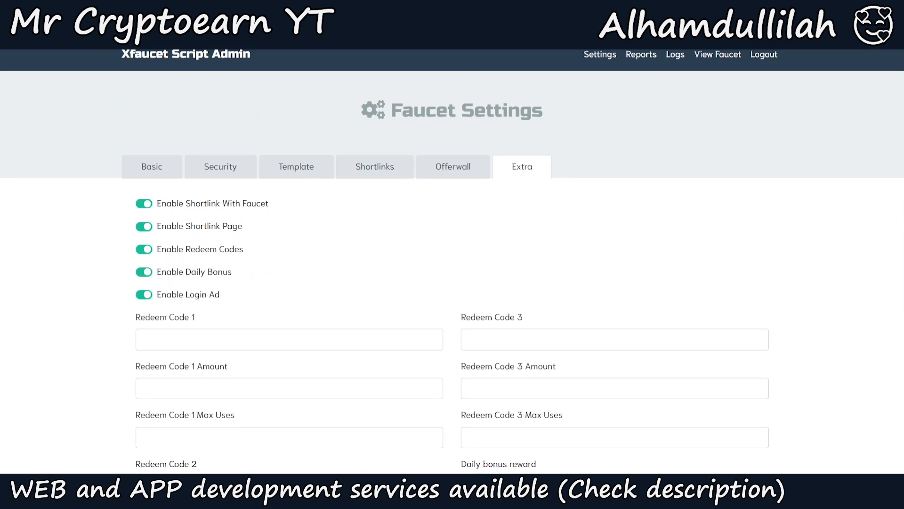
scroll("down", 3)
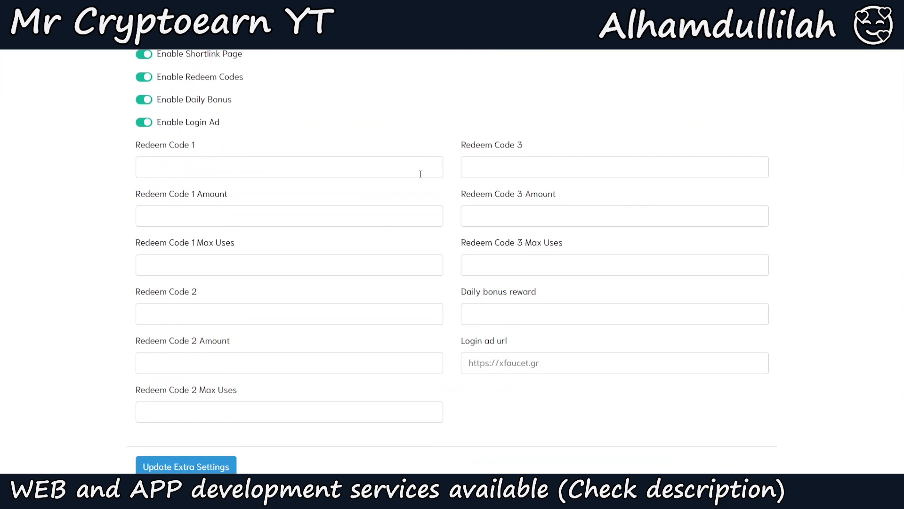
mouse_move(238, 233)
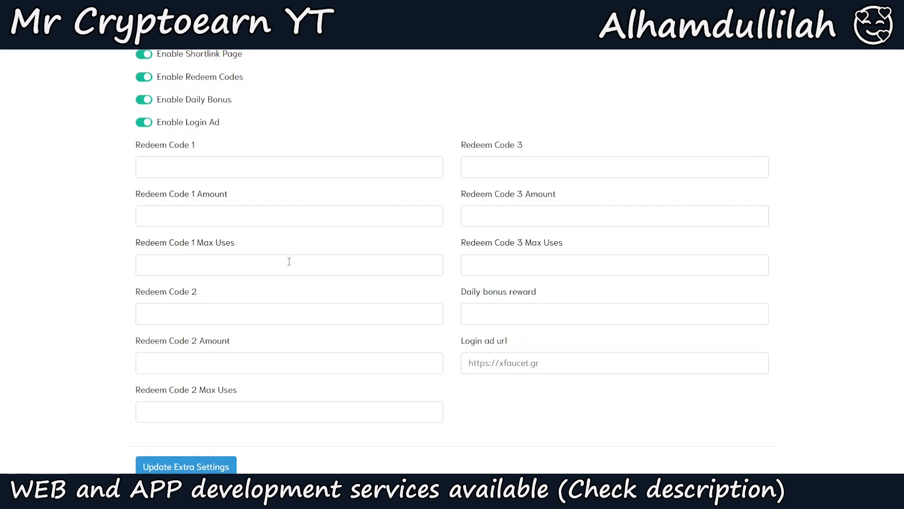
mouse_move(282, 290)
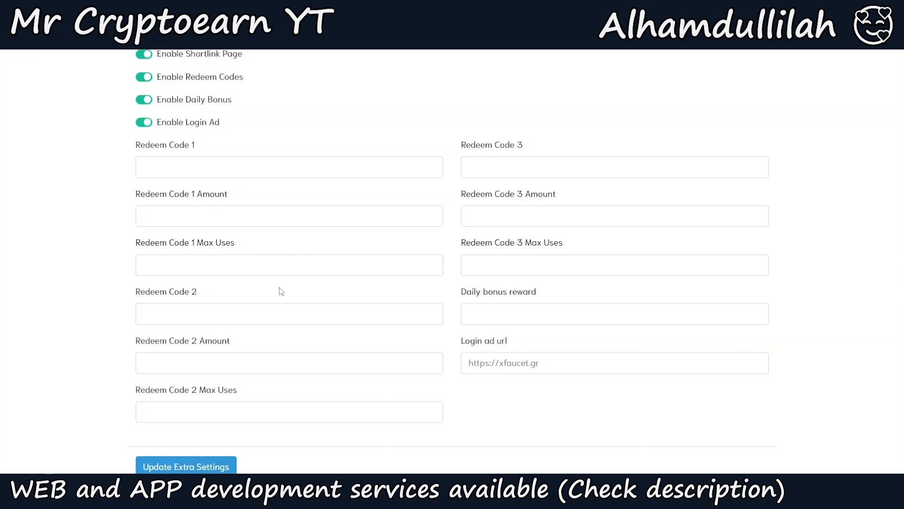
mouse_move(509, 99)
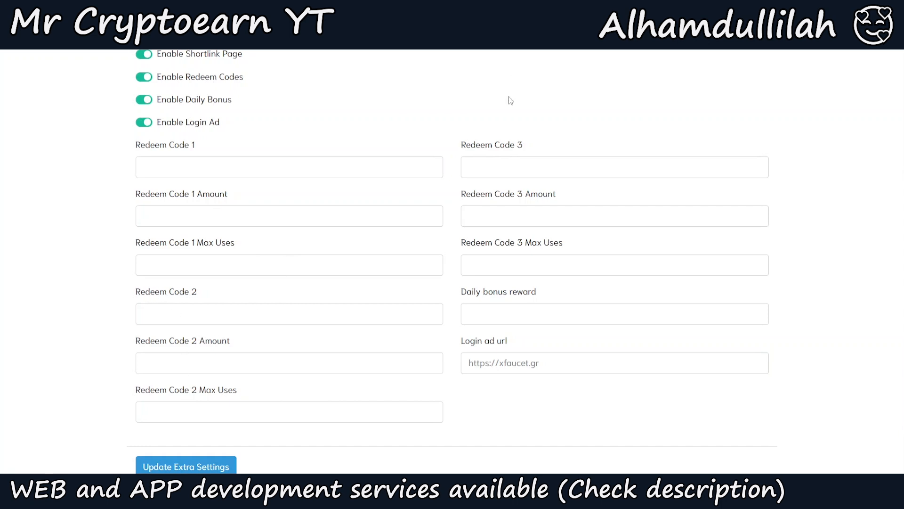
mouse_move(471, 295)
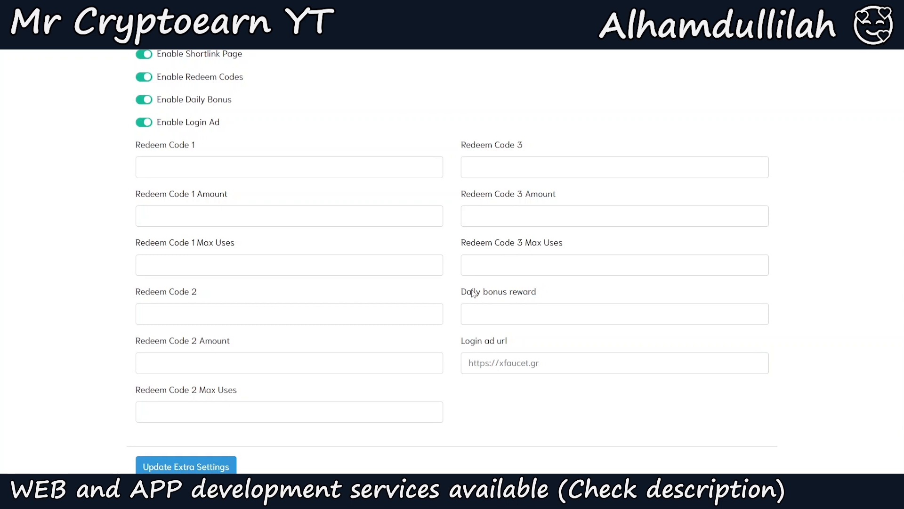
mouse_move(470, 381)
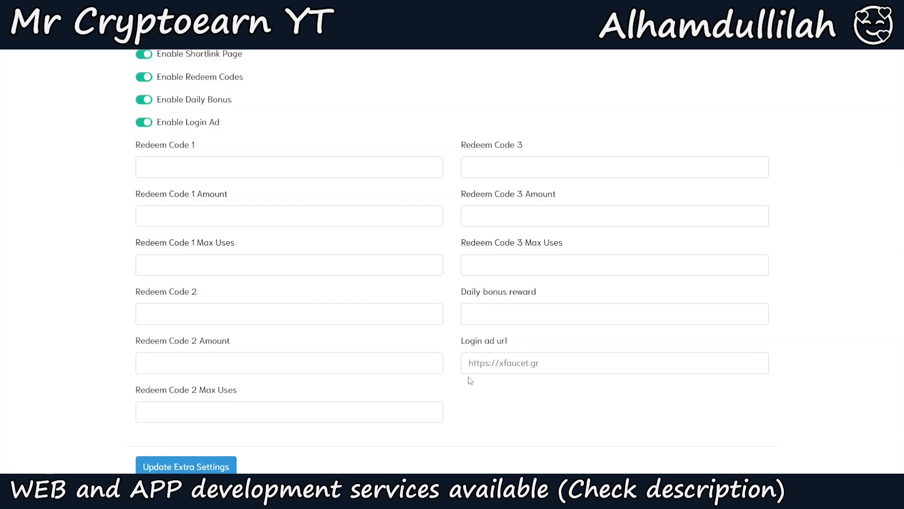